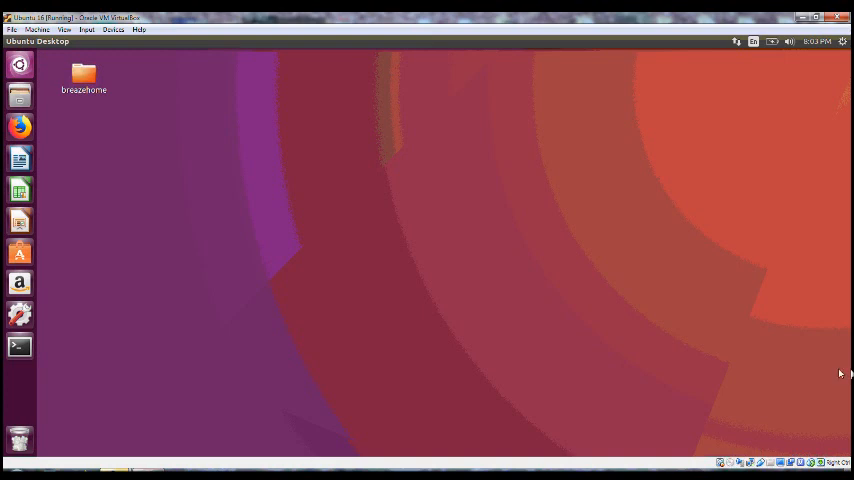
mouse_move(704, 76)
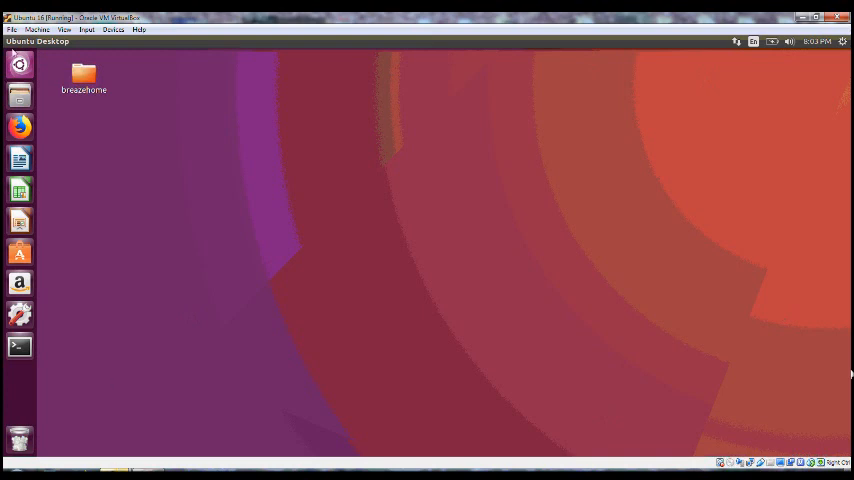
mouse_move(210, 346)
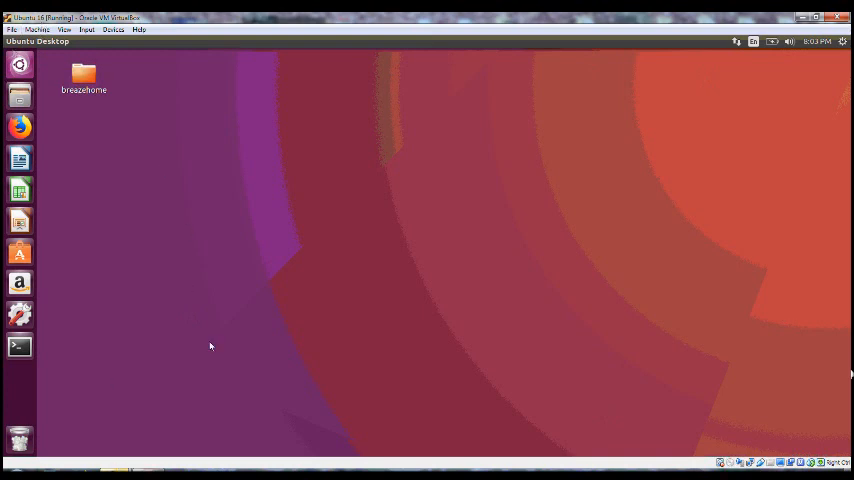
Launch the breezehome desktop folder so its contents show in Files
click(84, 78)
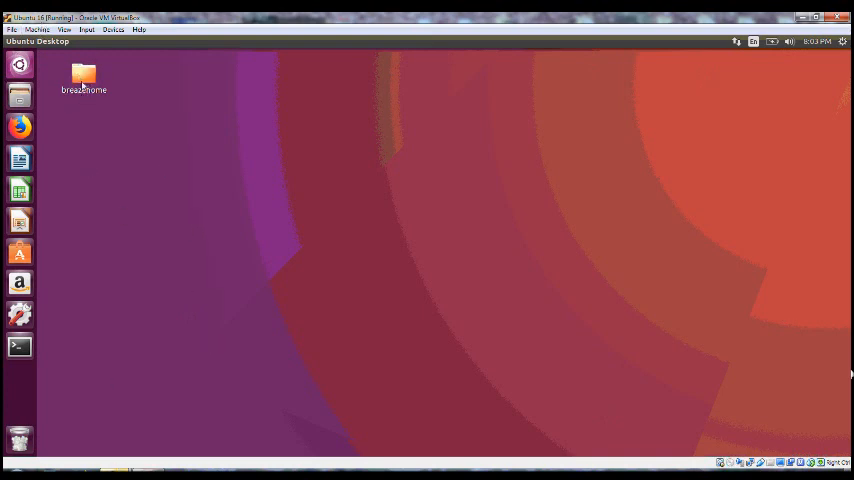
double_click(84, 78)
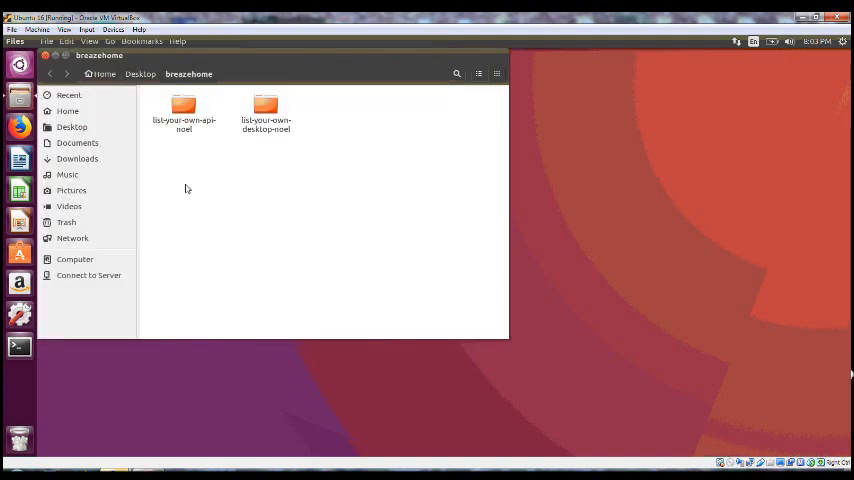
Highlight the desktop and API sub-project folders alternately to compare them
click(264, 112)
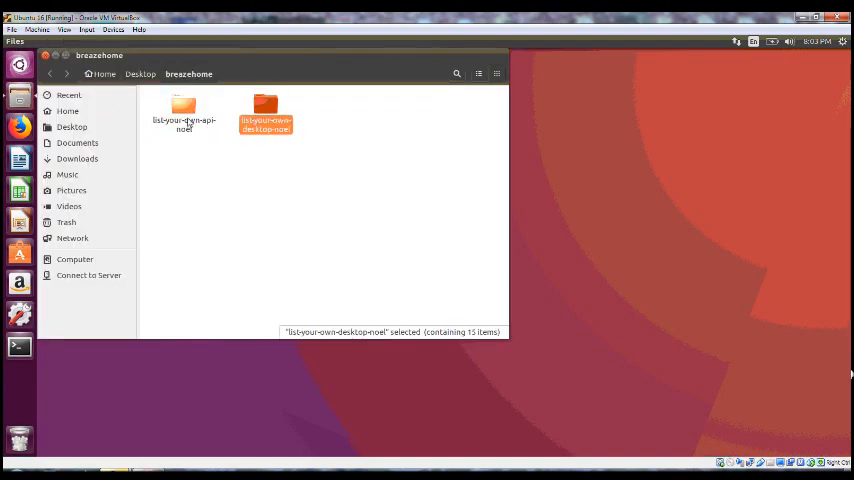
click(184, 112)
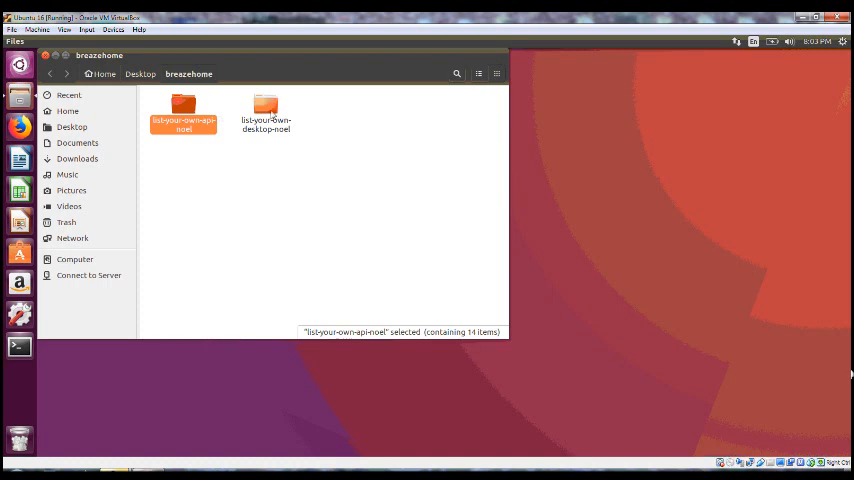
click(266, 110)
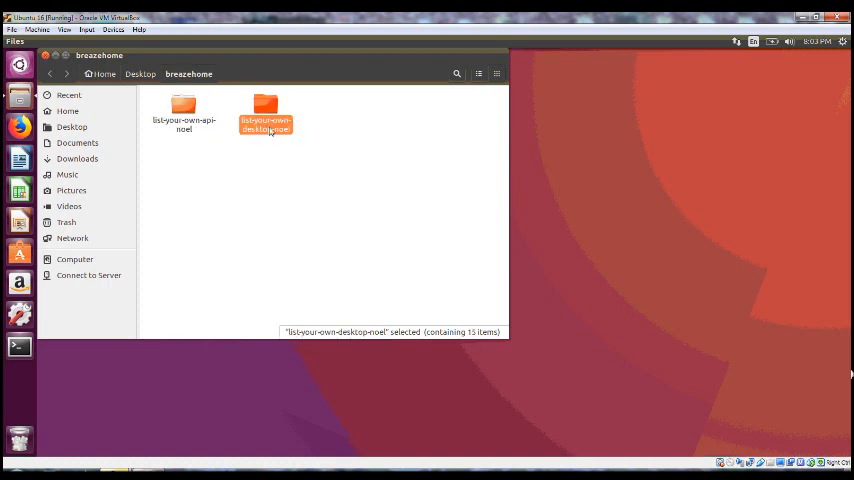
click(184, 116)
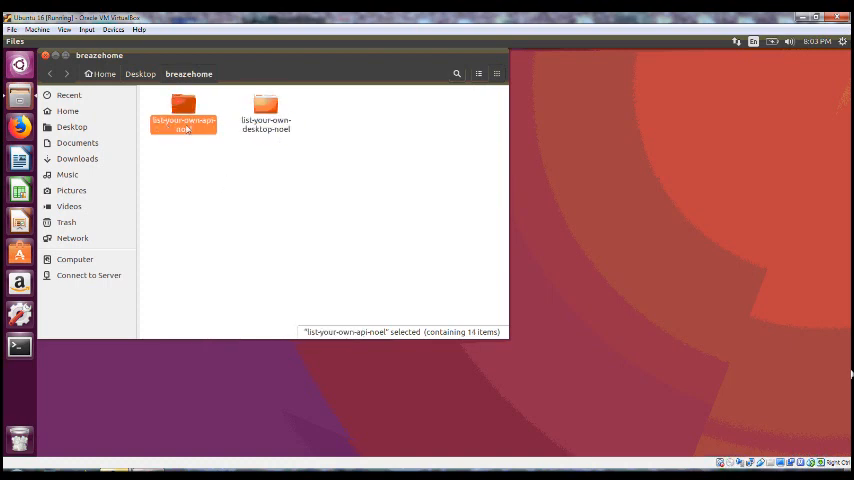
mouse_move(272, 140)
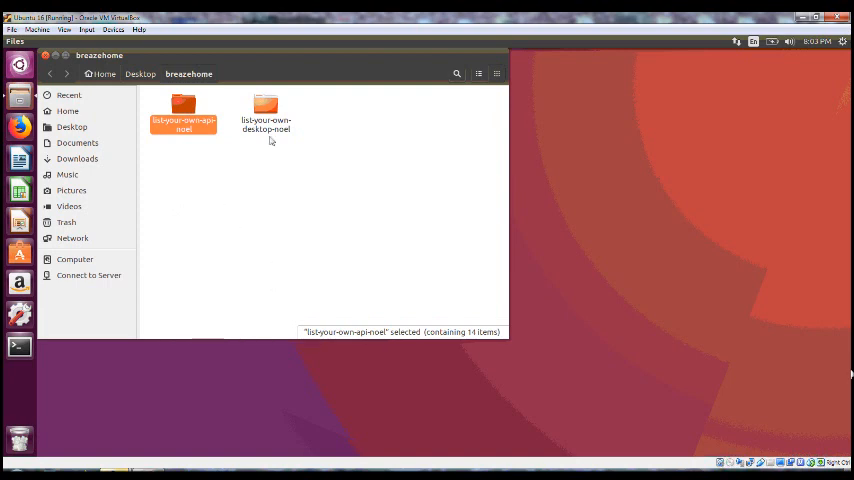
click(264, 110)
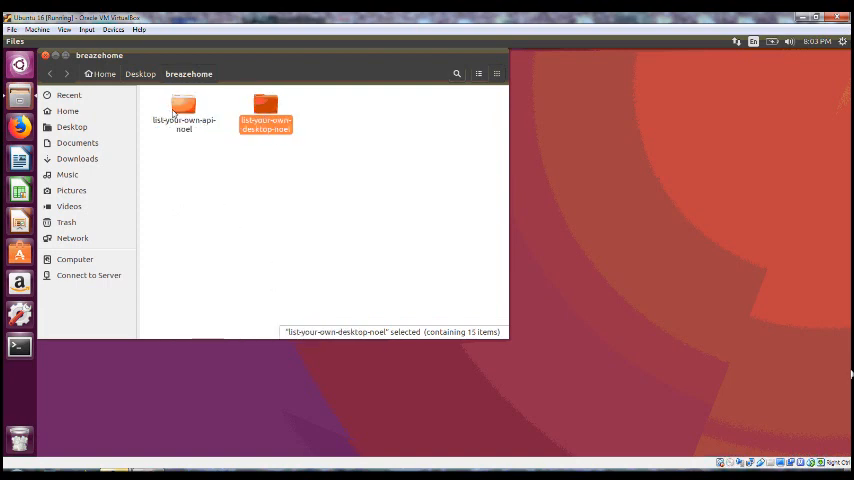
click(182, 112)
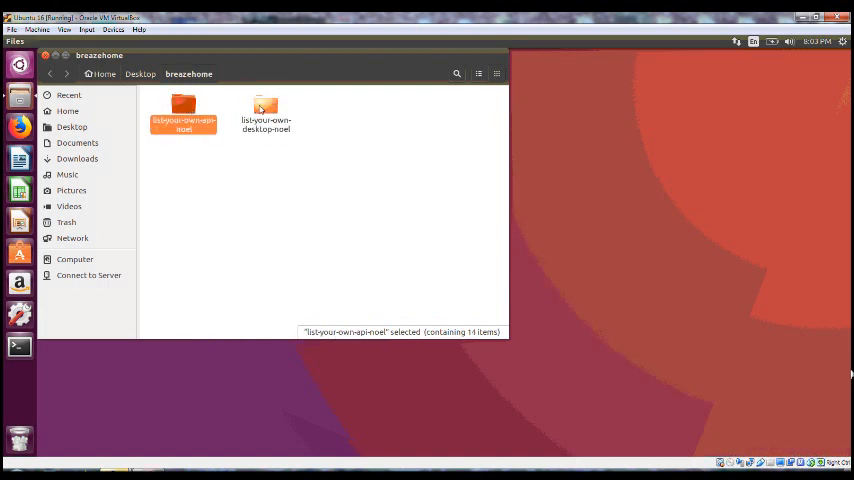
double_click(184, 112)
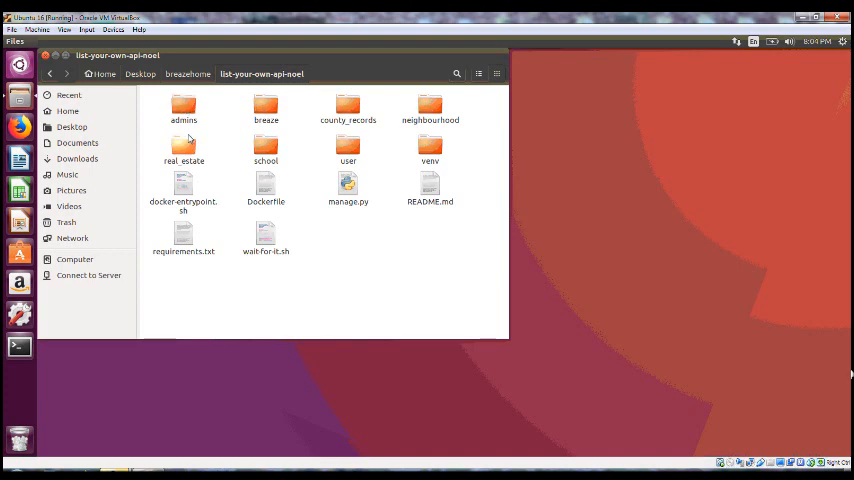
mouse_move(190, 144)
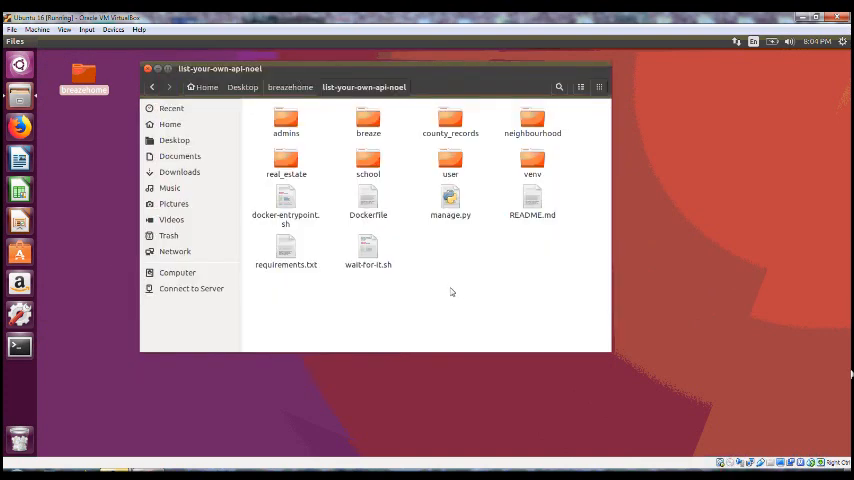
mouse_move(326, 164)
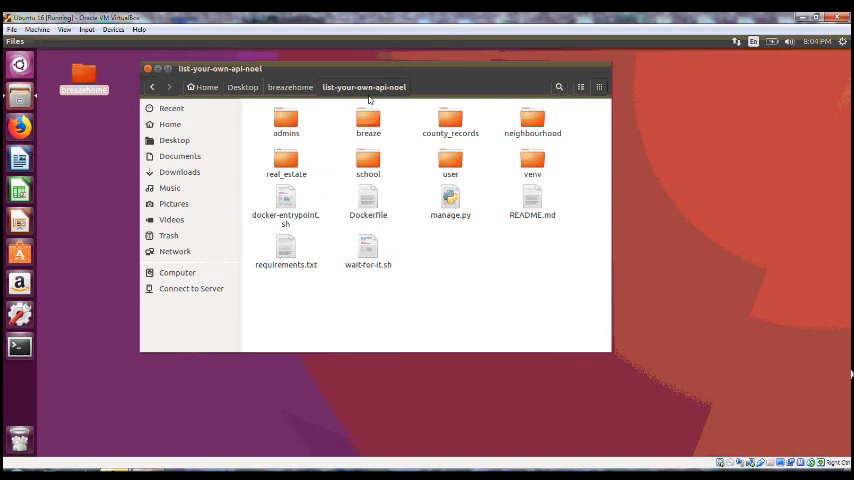
click(300, 88)
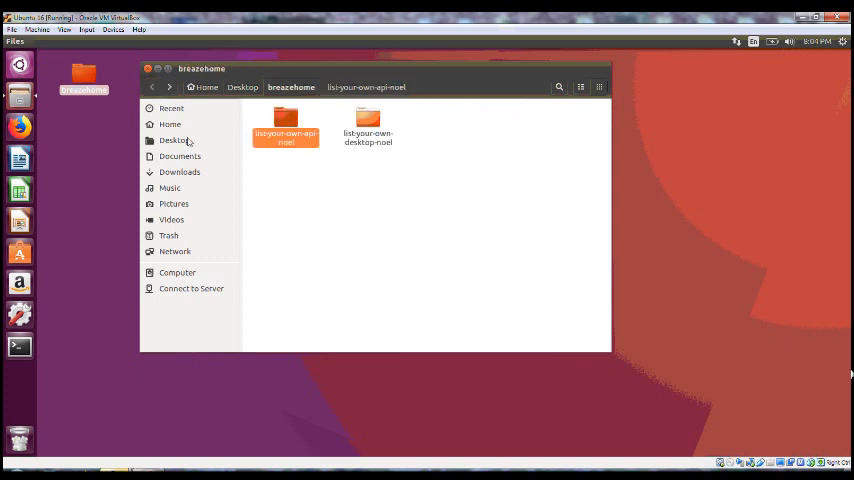